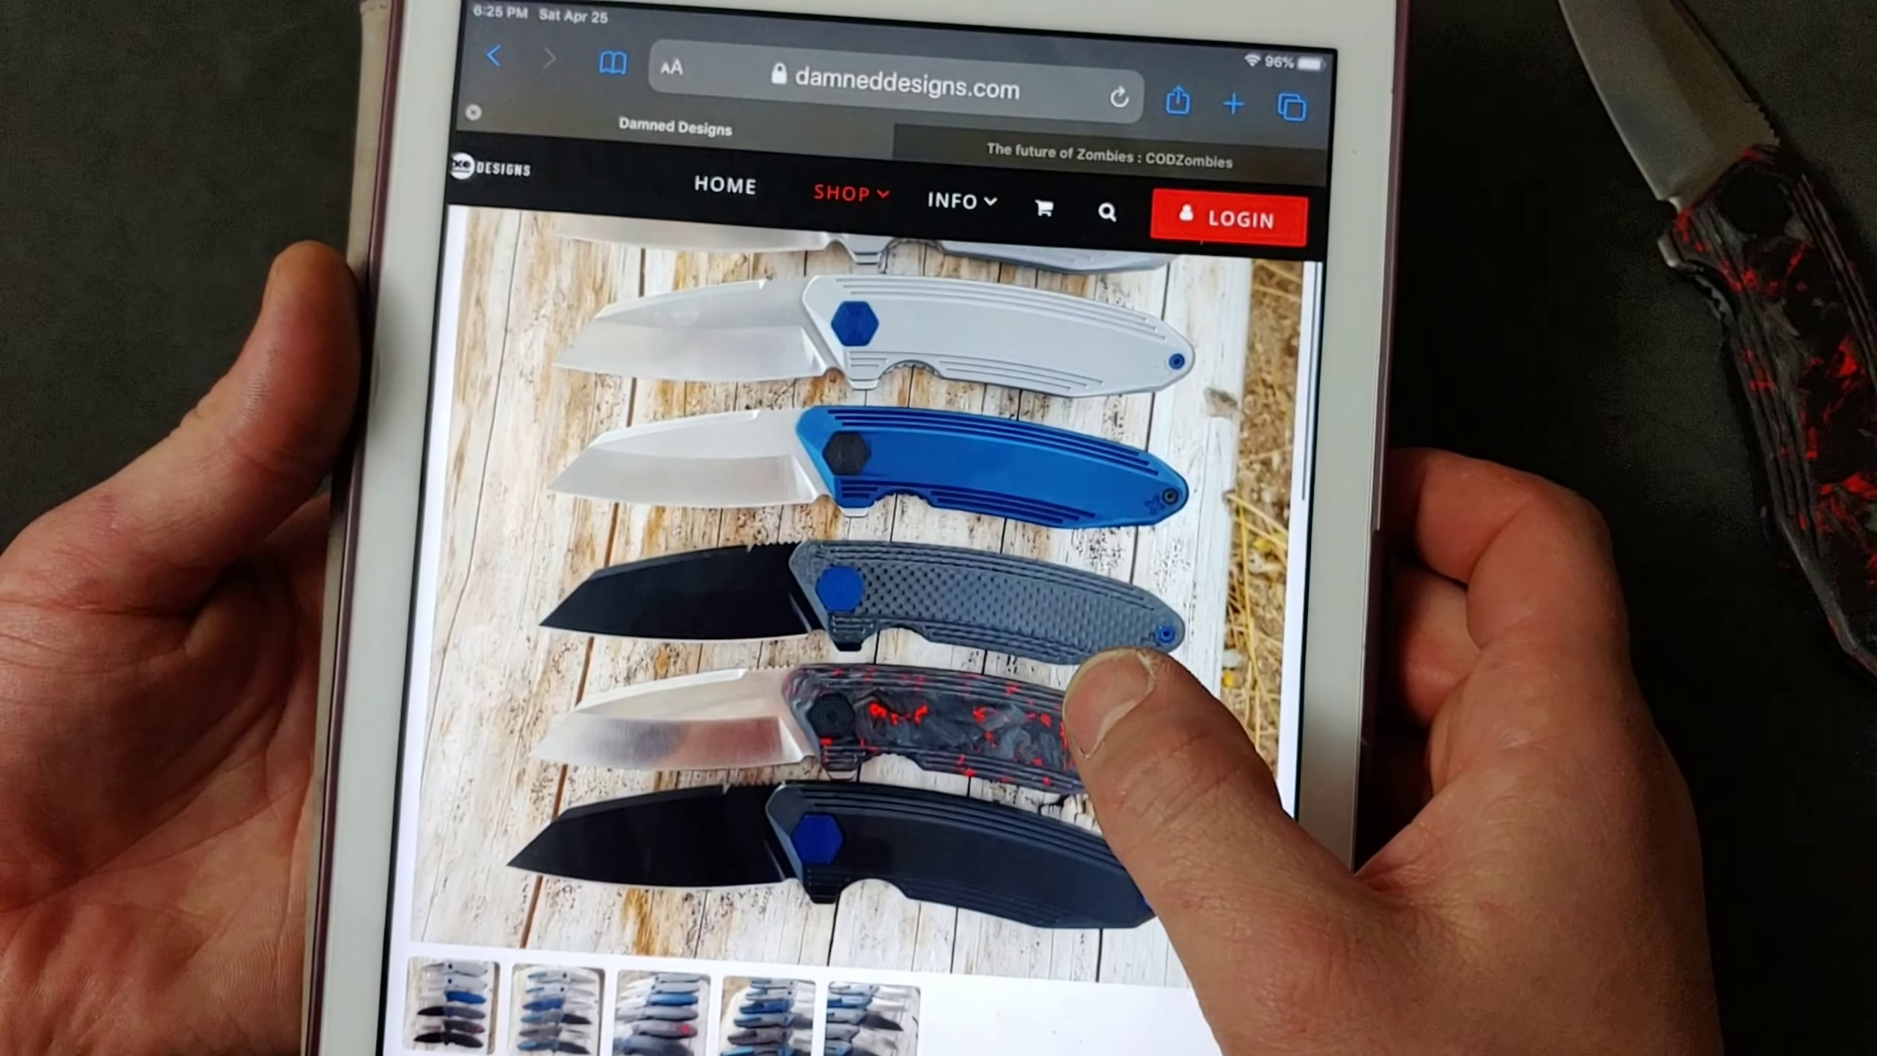
{"action": "scroll", "scroll_direction": "up", "scroll_amount": 3}
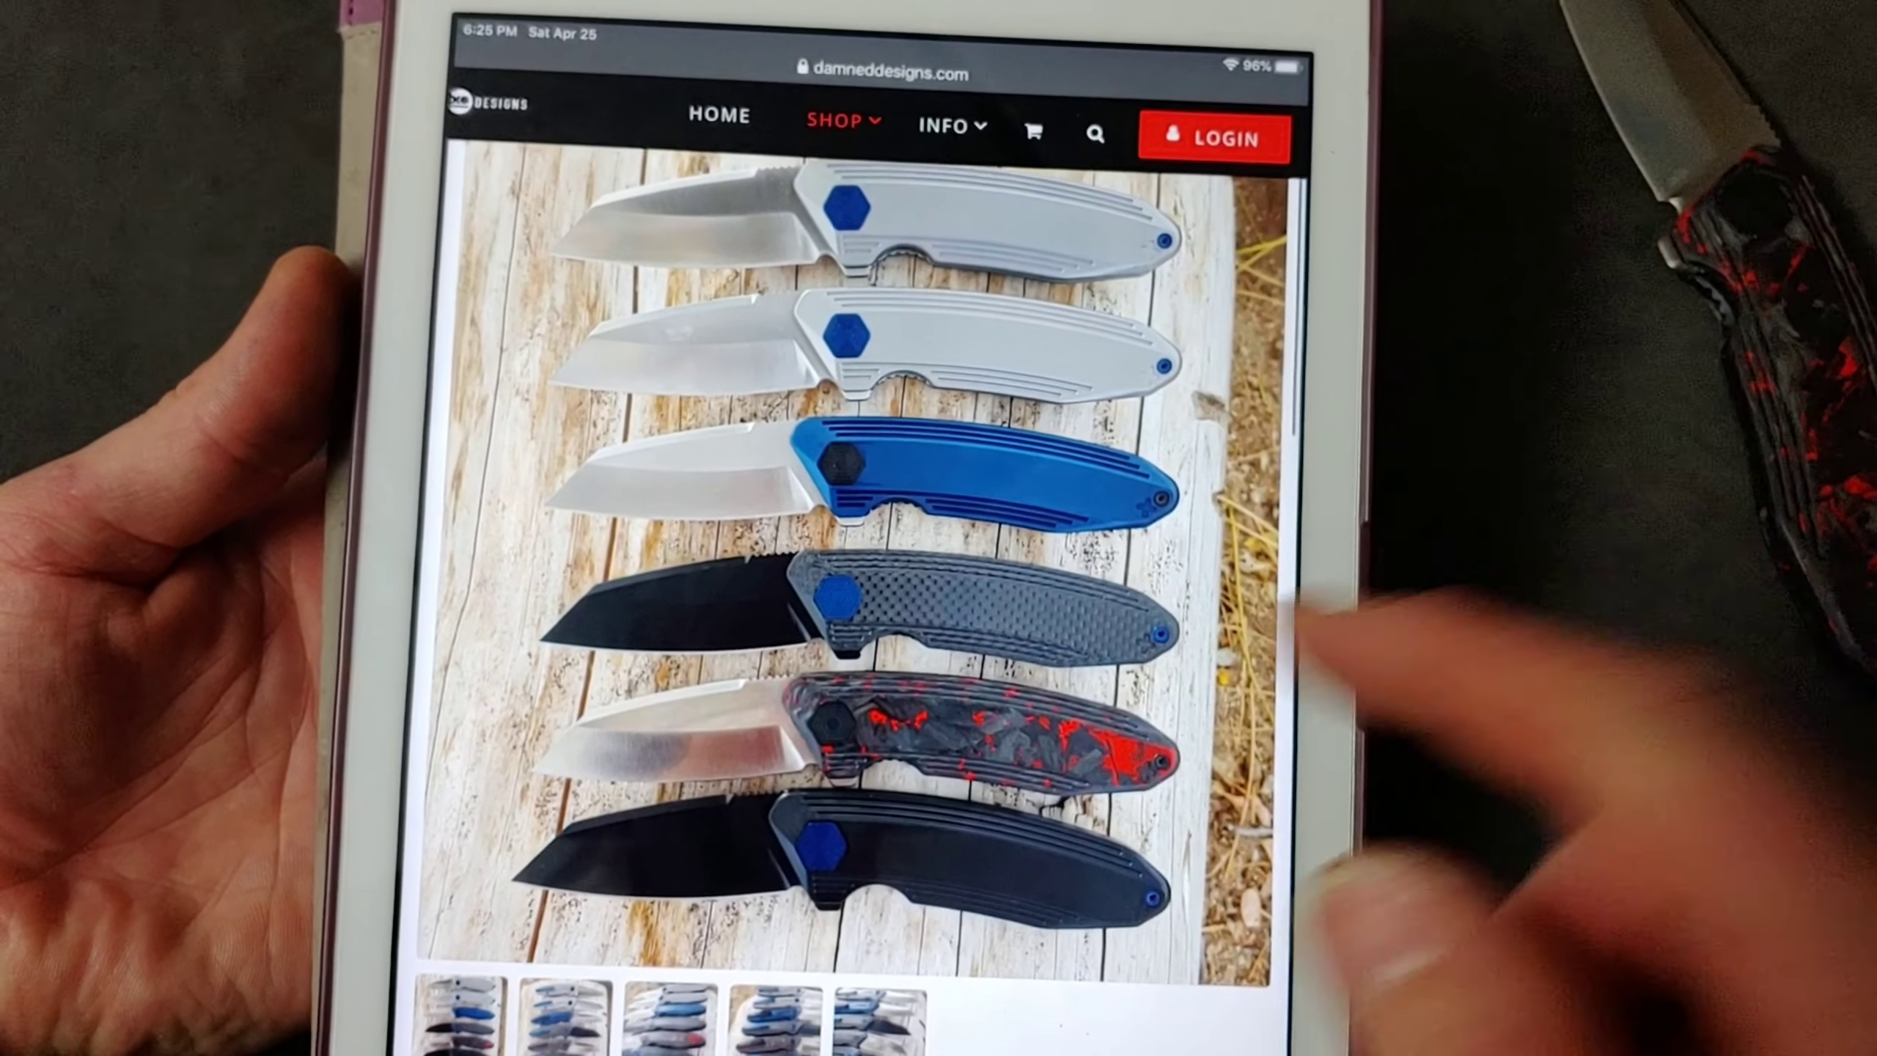
{"action": "scroll", "scroll_direction": "down", "scroll_amount": 3}
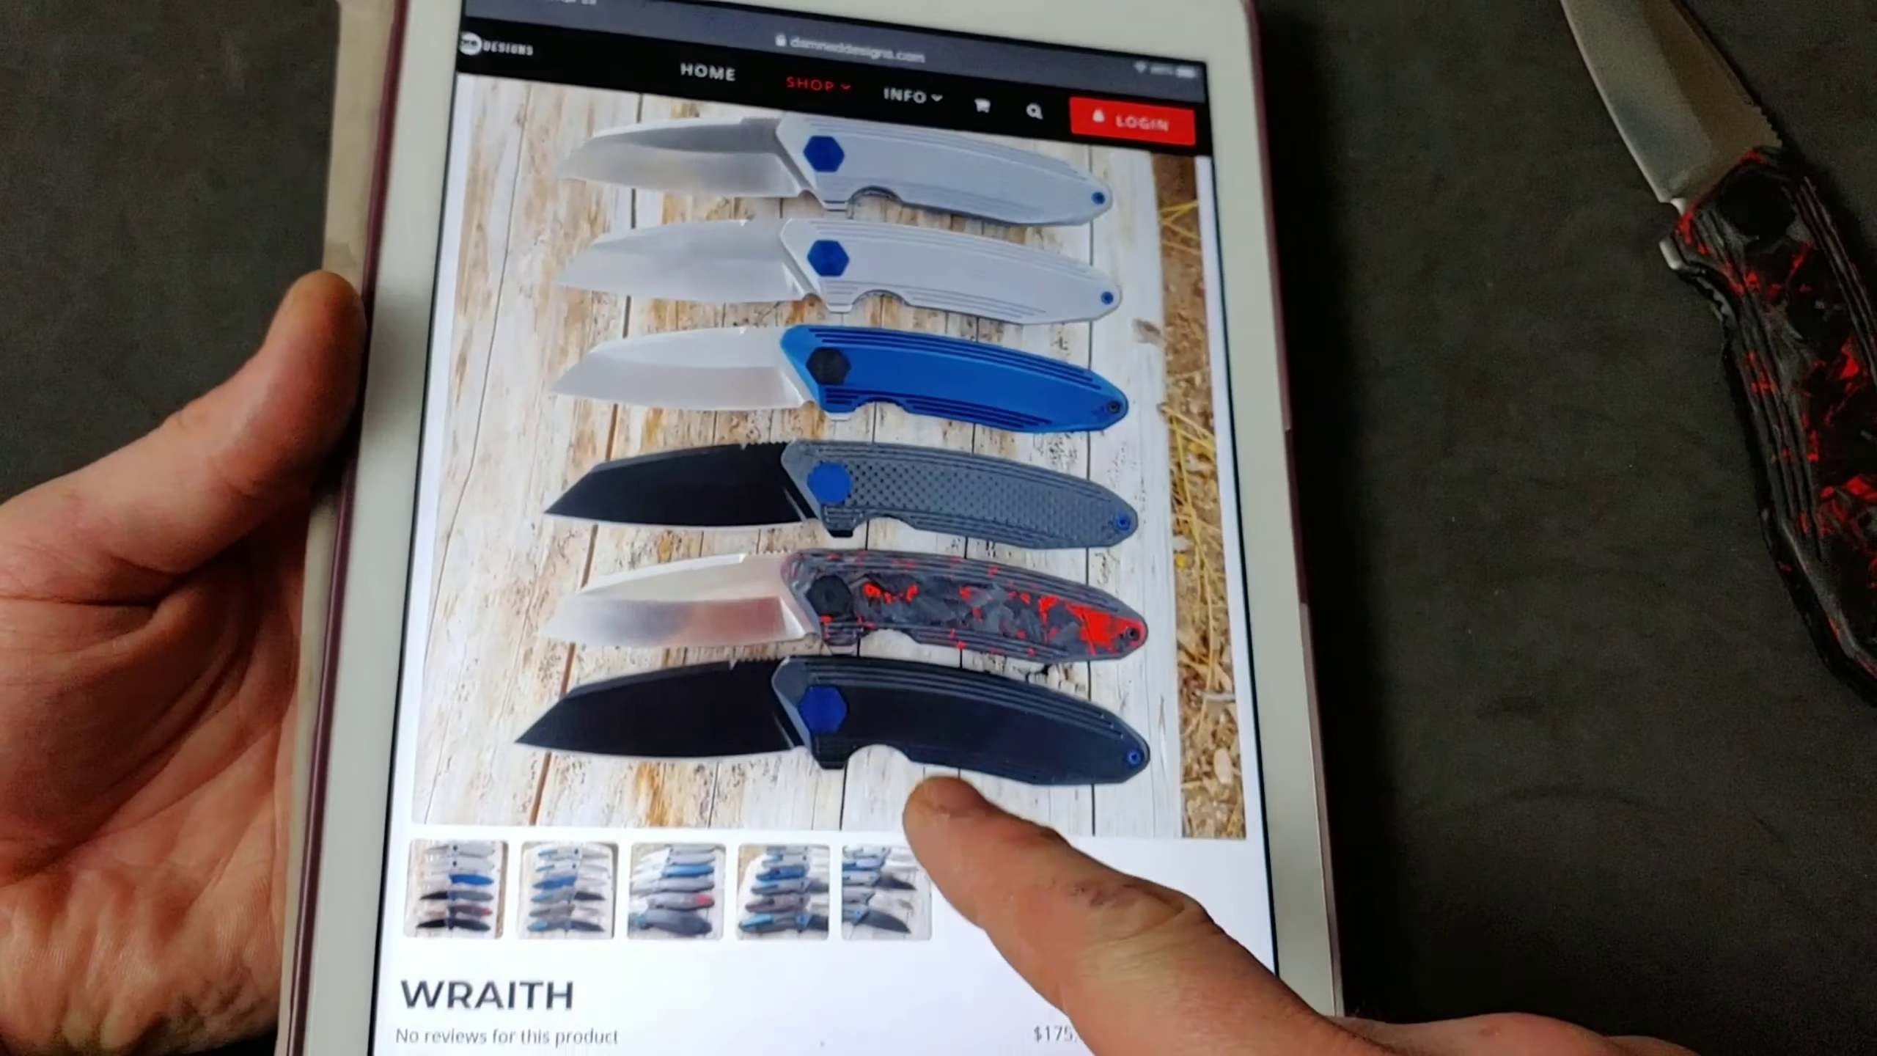